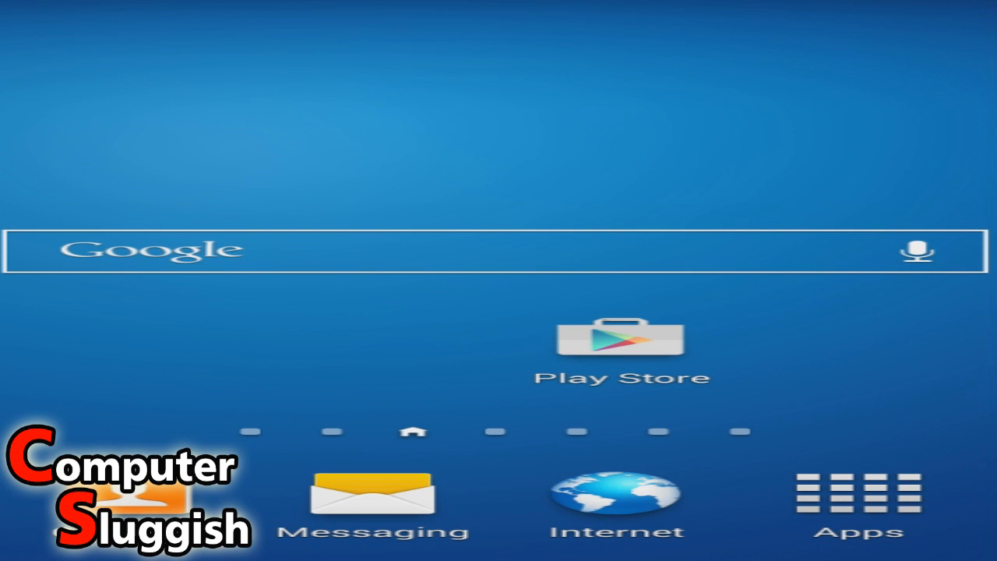
Launch the Play Store from the Android home screen.
left_click(621, 343)
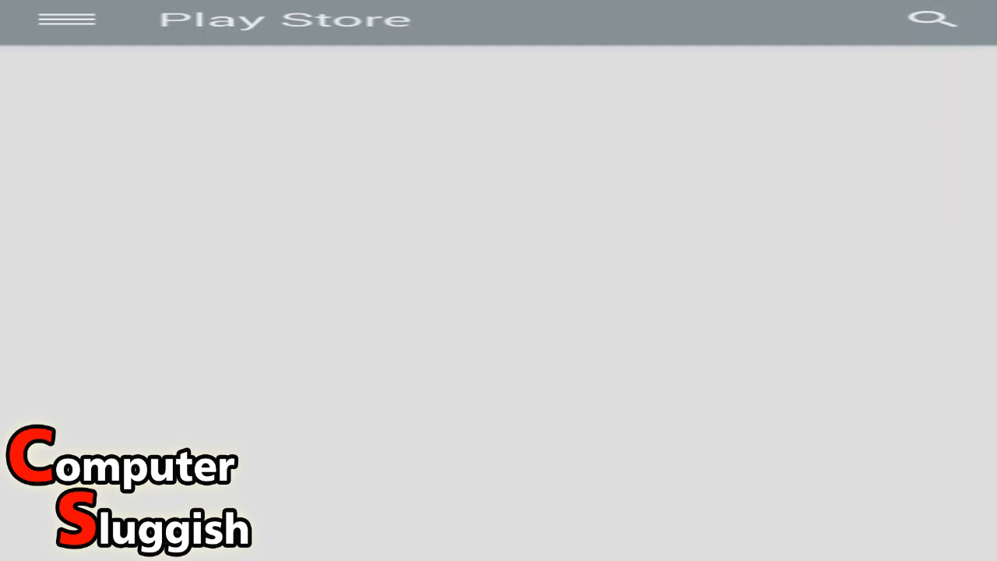
Search the Play Store for 'ccl' and open the CCleaner by Piriform page.
left_click(933, 20)
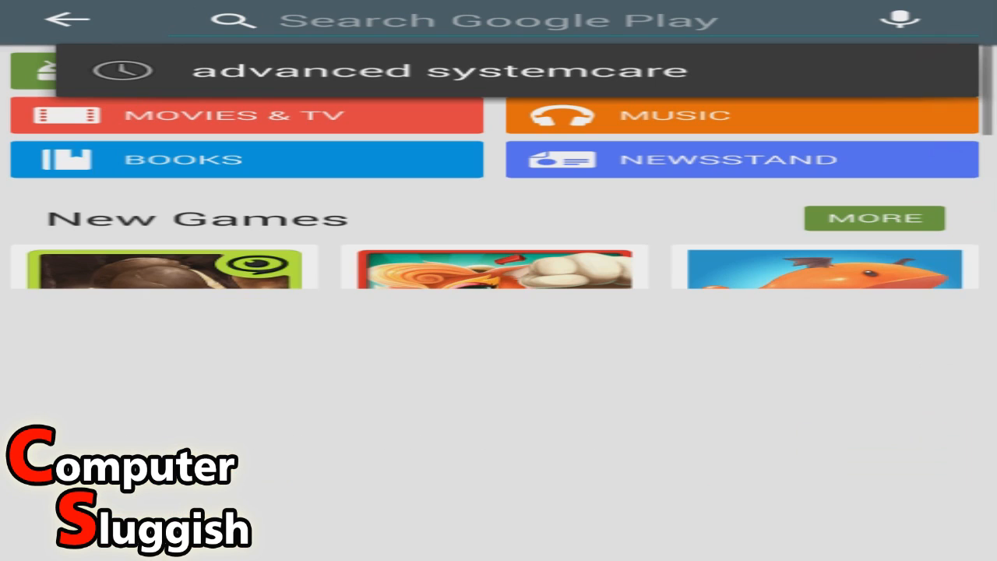
type("ccl")
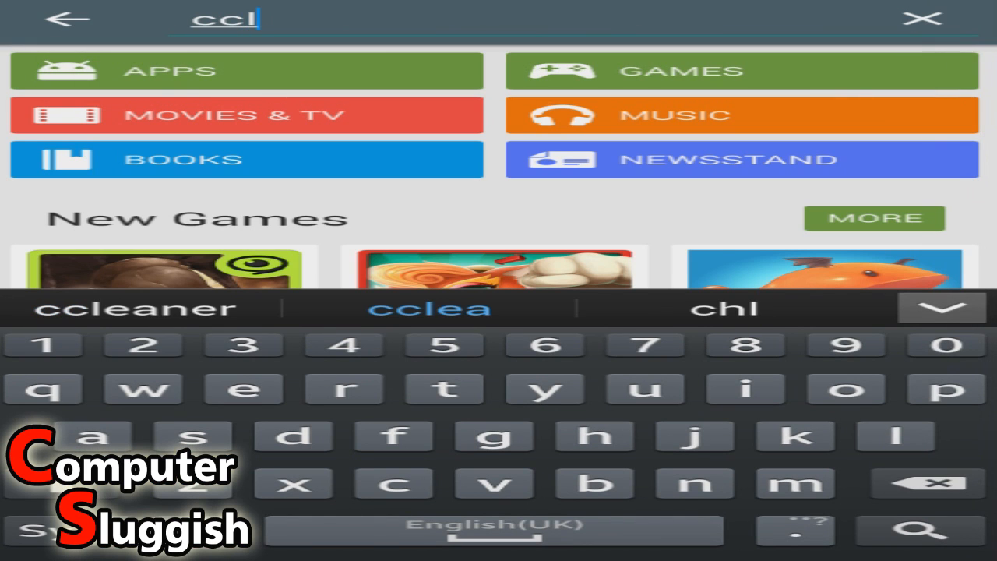
left_click(132, 308)
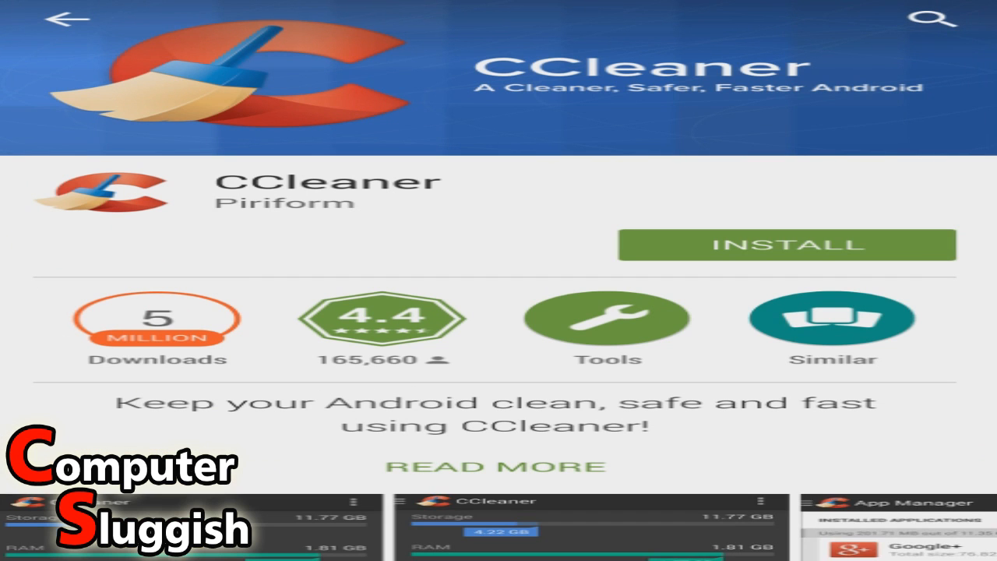
Install CCleaner and launch it once installation finishes.
left_click(786, 245)
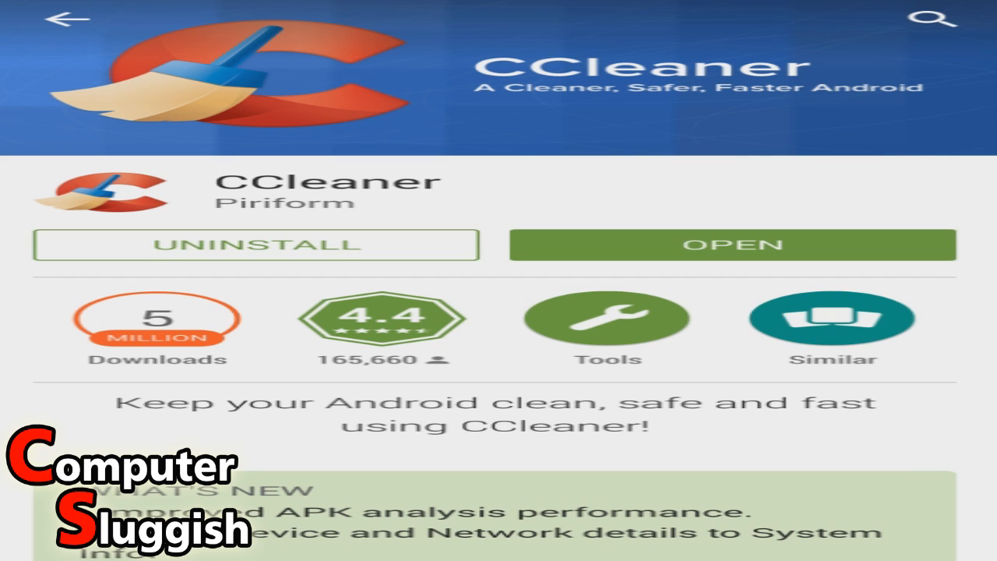
left_click(730, 244)
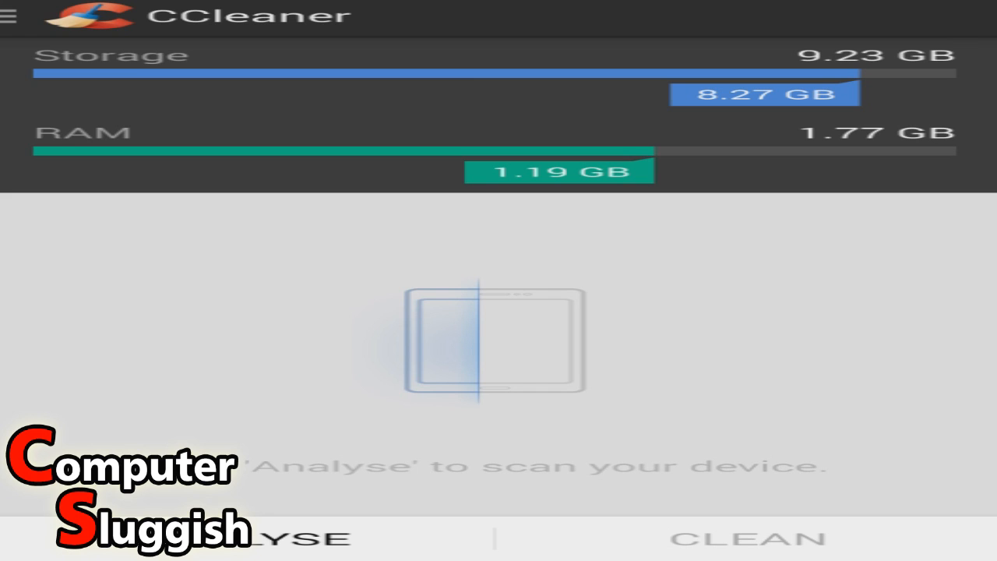
Start the CCleaner junk analysis of the device.
left_click(289, 538)
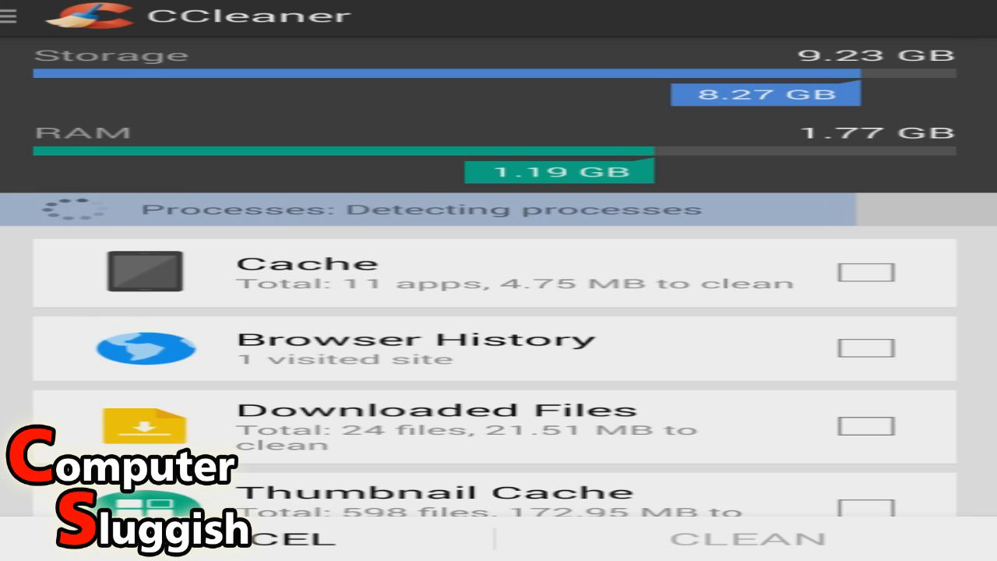
Scroll through the finished analysis results (204.62 MB recoverable) to the manual cleaning apps.
scroll("down", 3)
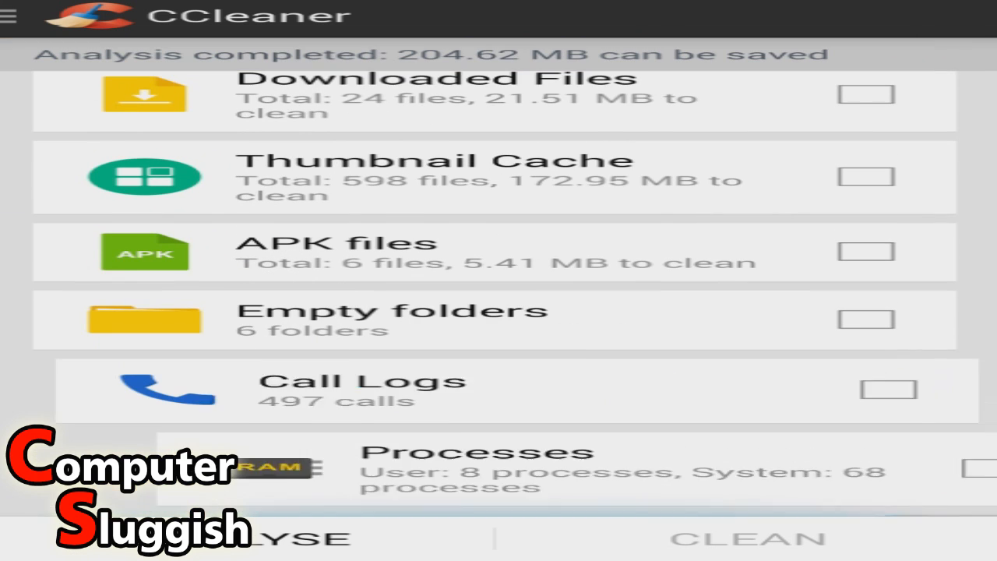
scroll("down", 3)
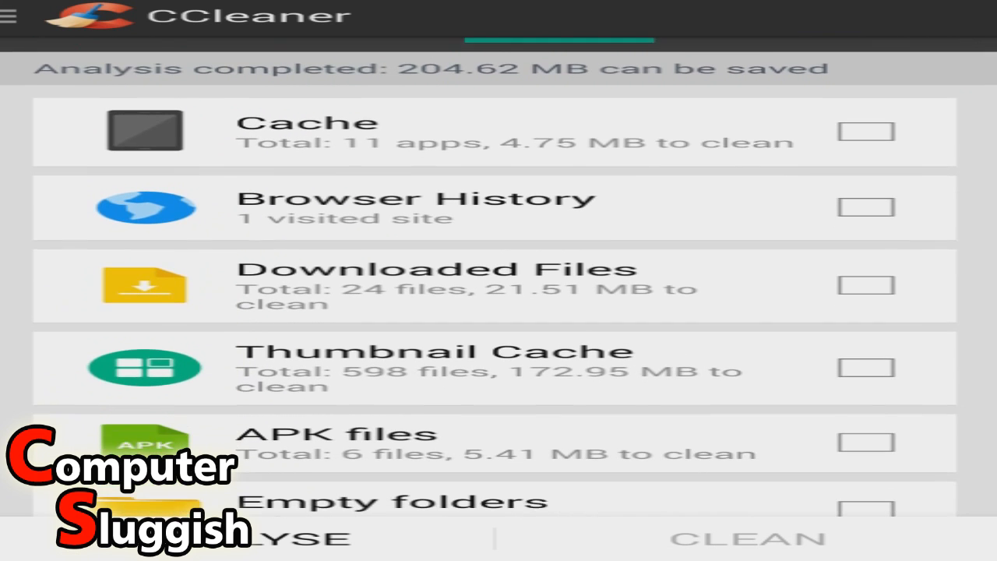
scroll("down", 3)
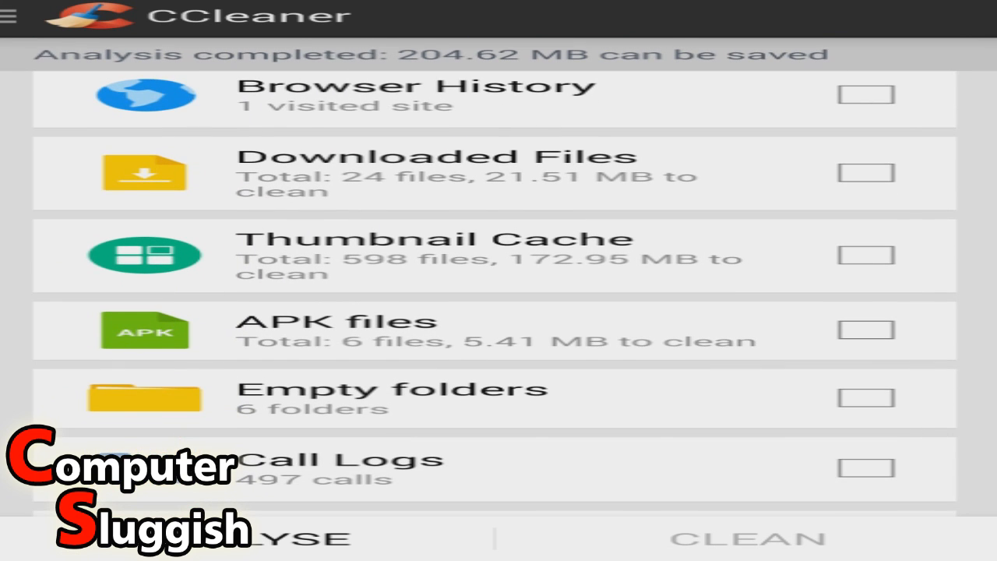
scroll("down", 3)
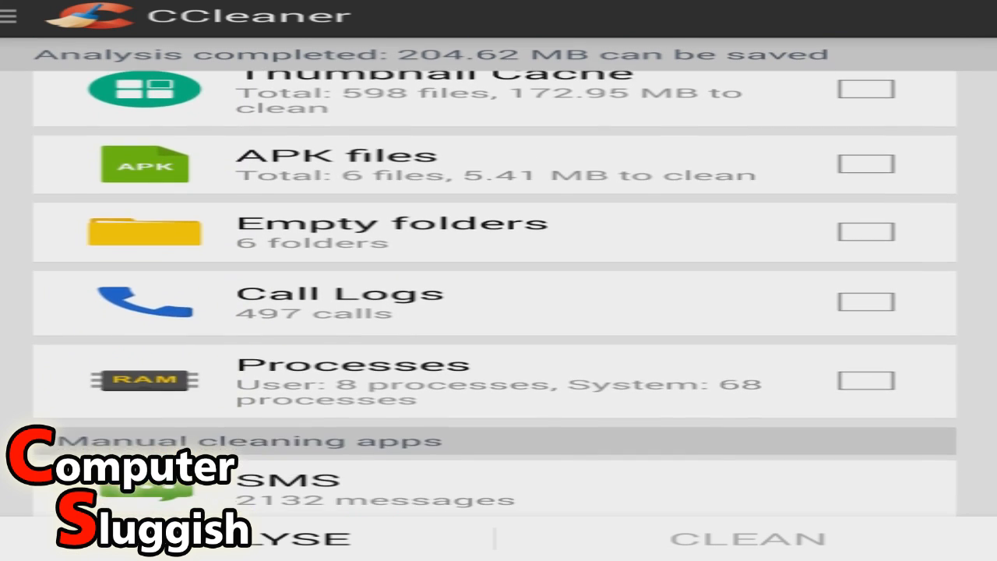
scroll("down", 3)
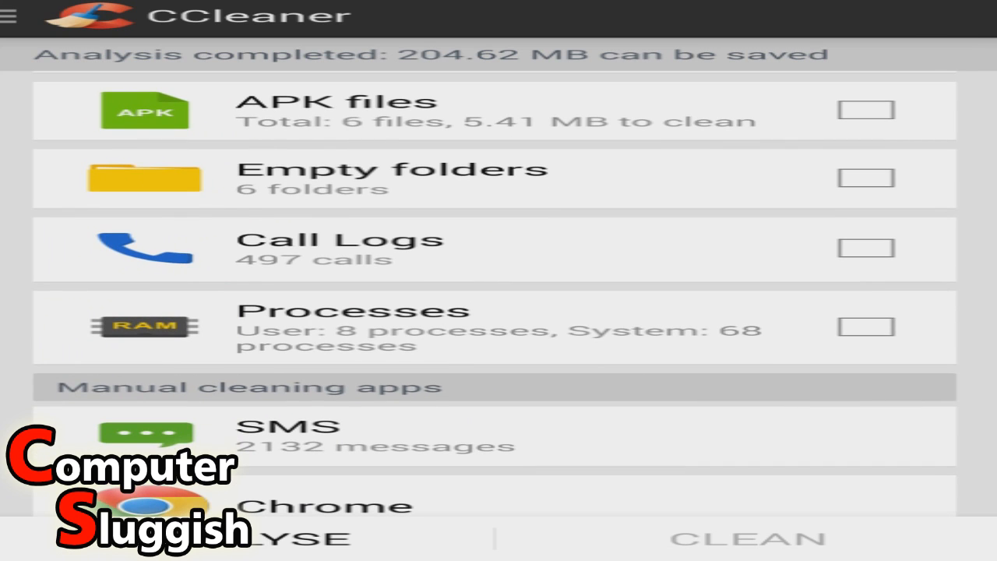
scroll("down", 3)
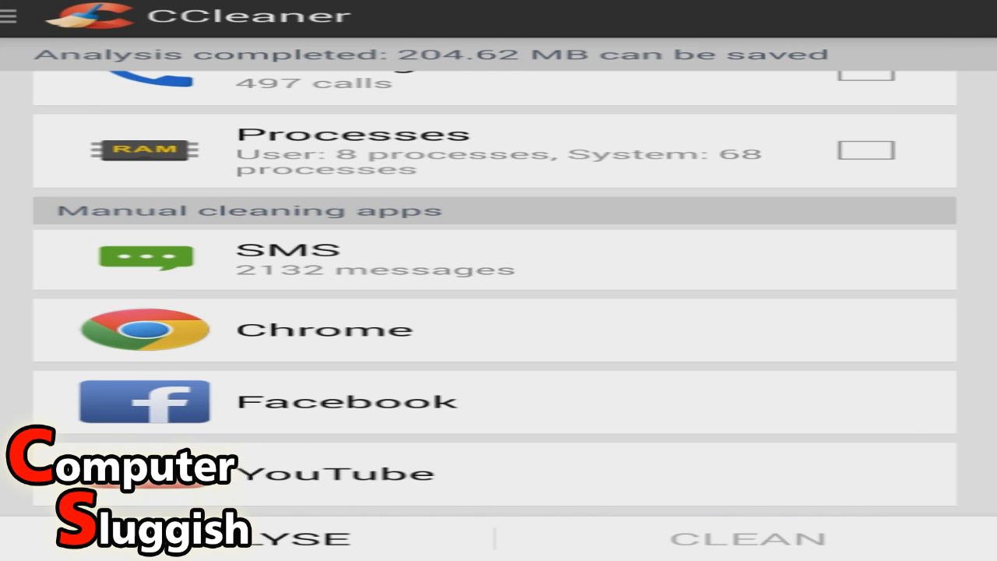
scroll("down", 3)
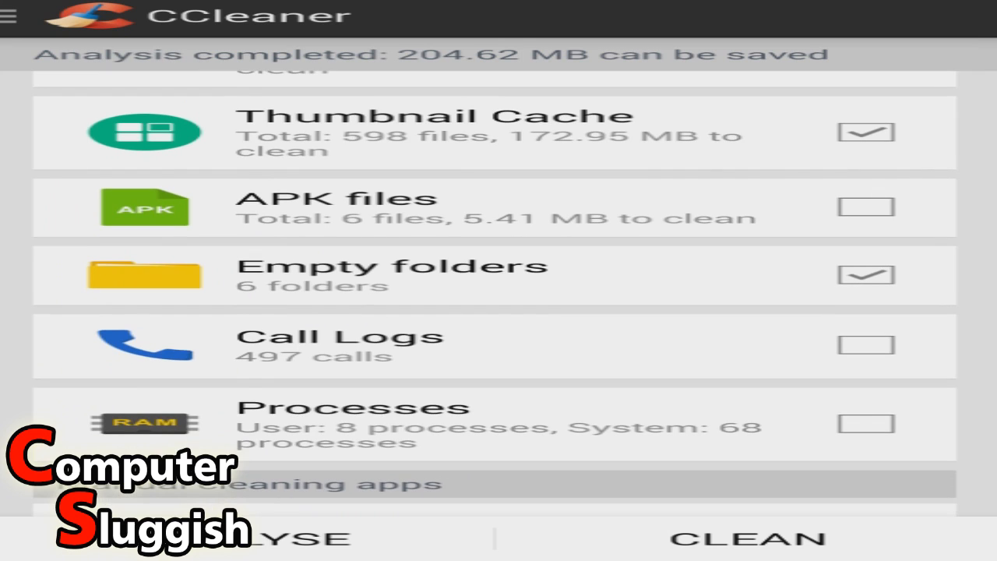
Add Call Logs to the clean selection and run the clean.
left_click(865, 344)
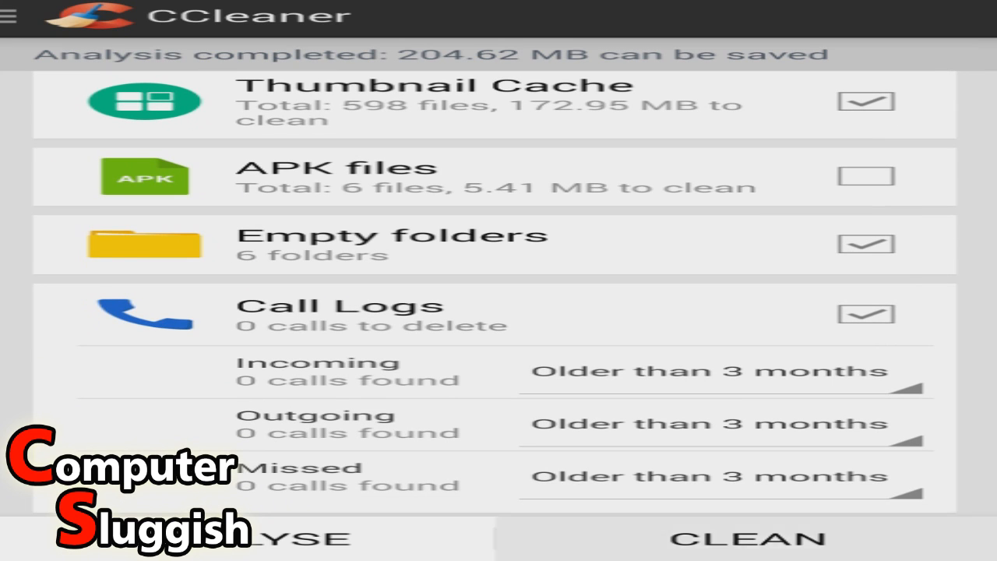
left_click(744, 537)
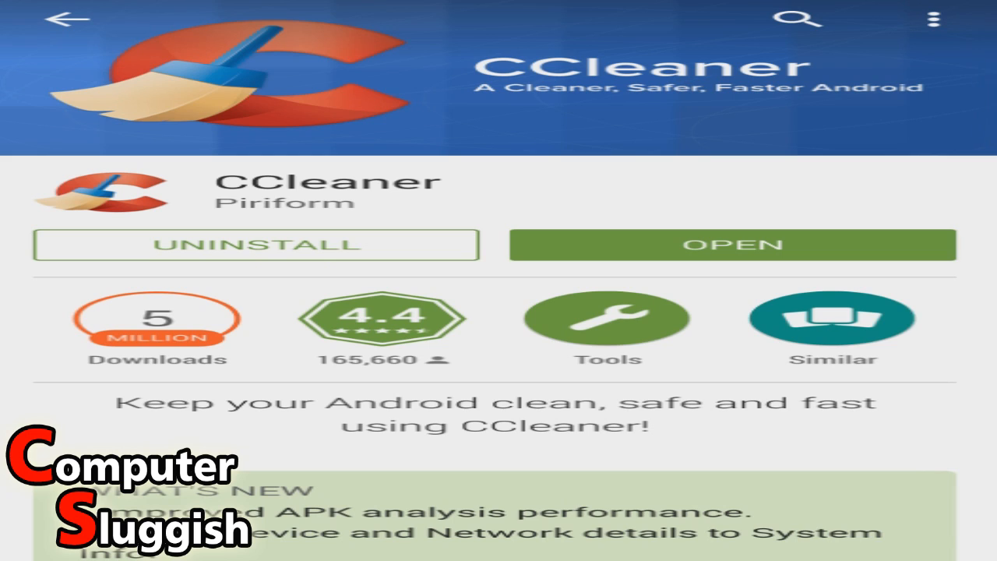
Reopen CCleaner from its Play Store page.
left_click(731, 244)
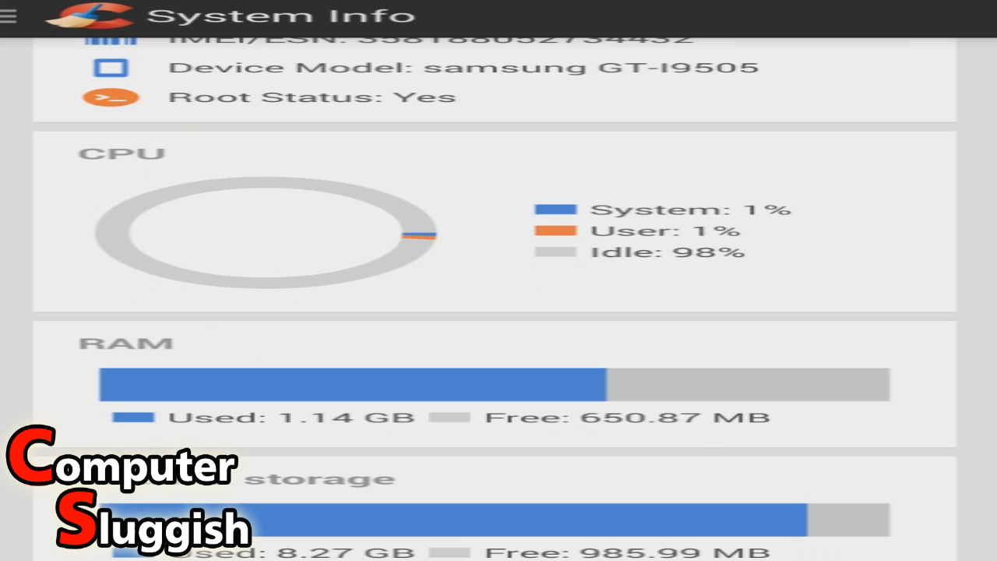
Scroll through System Info to the battery (43%) and network details.
scroll("down", 3)
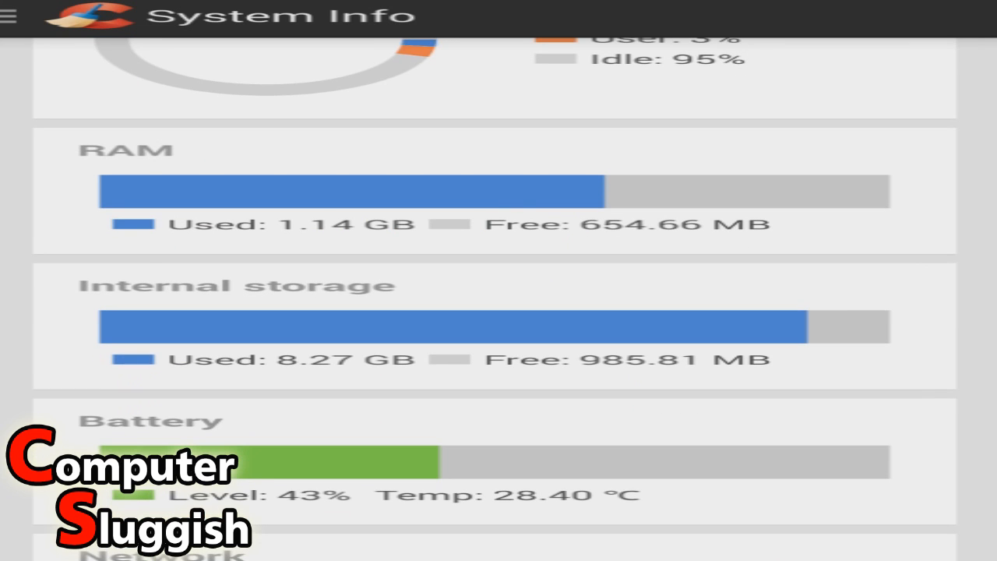
scroll("down", 3)
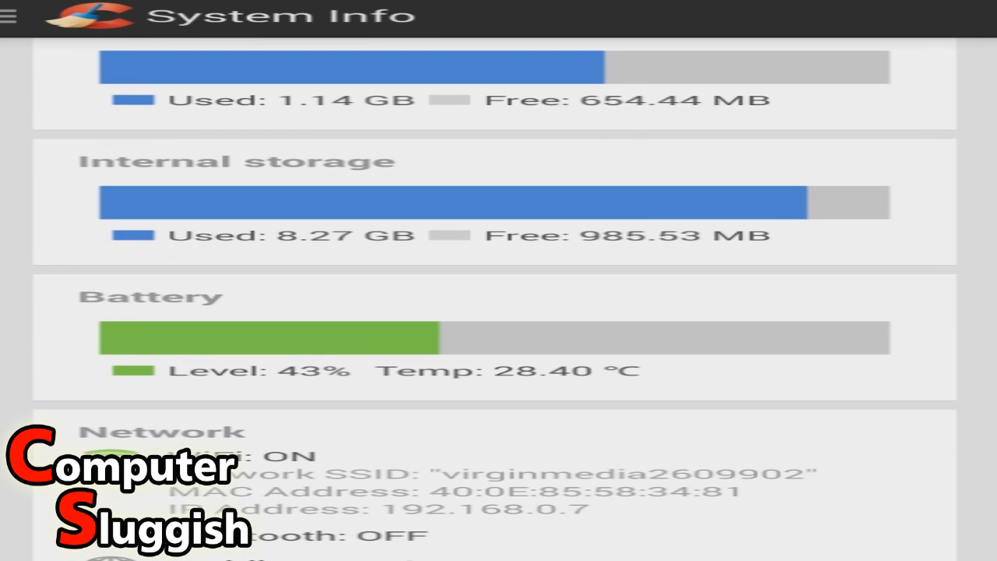
scroll("down", 3)
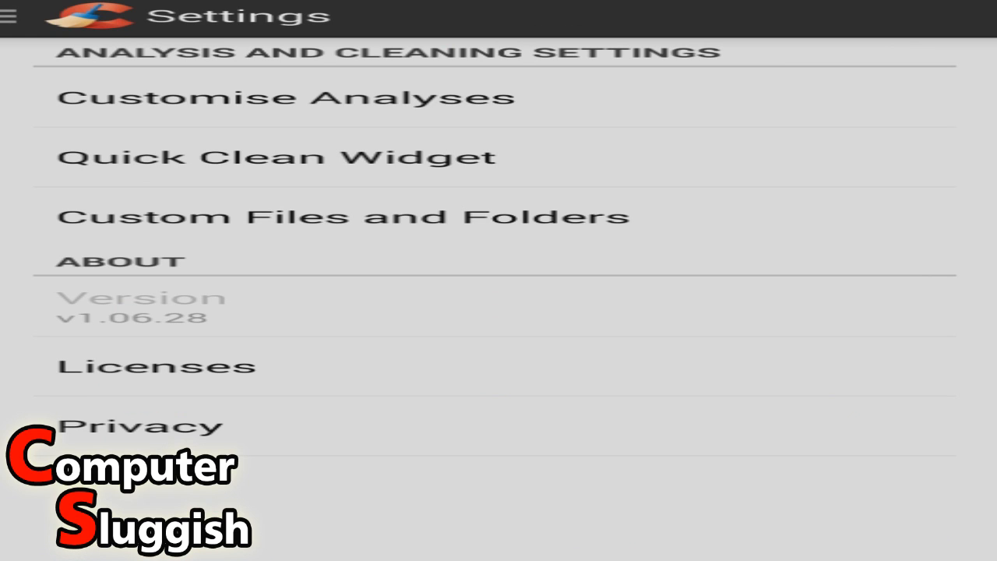
Leave Settings and relaunch CCleaner from the Play Store page.
left_click(10, 16)
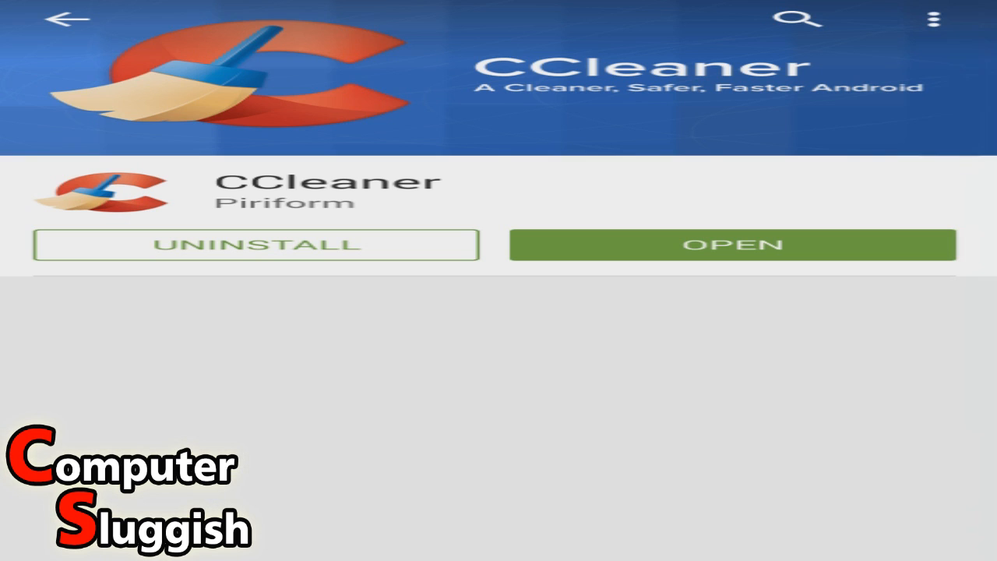
left_click(731, 244)
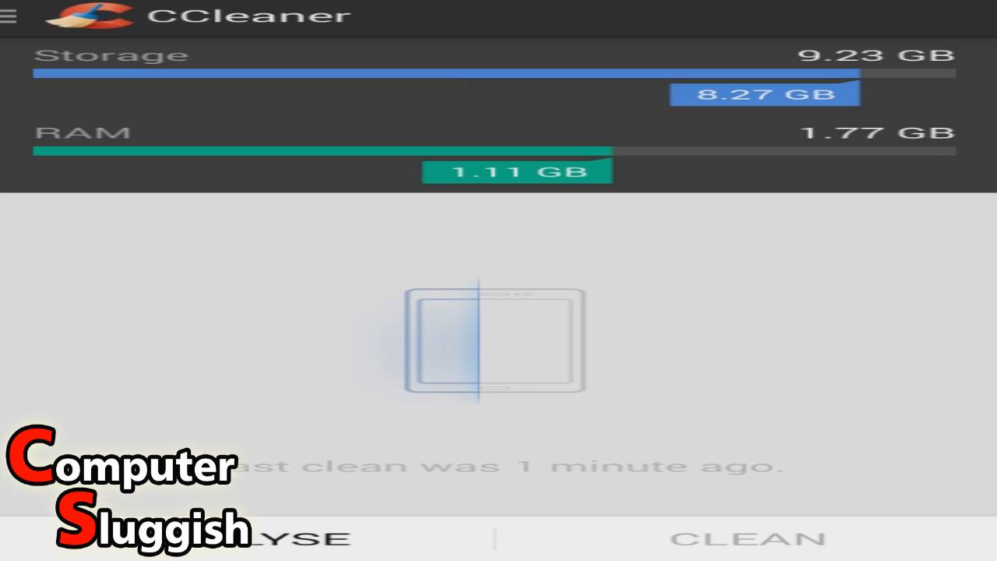